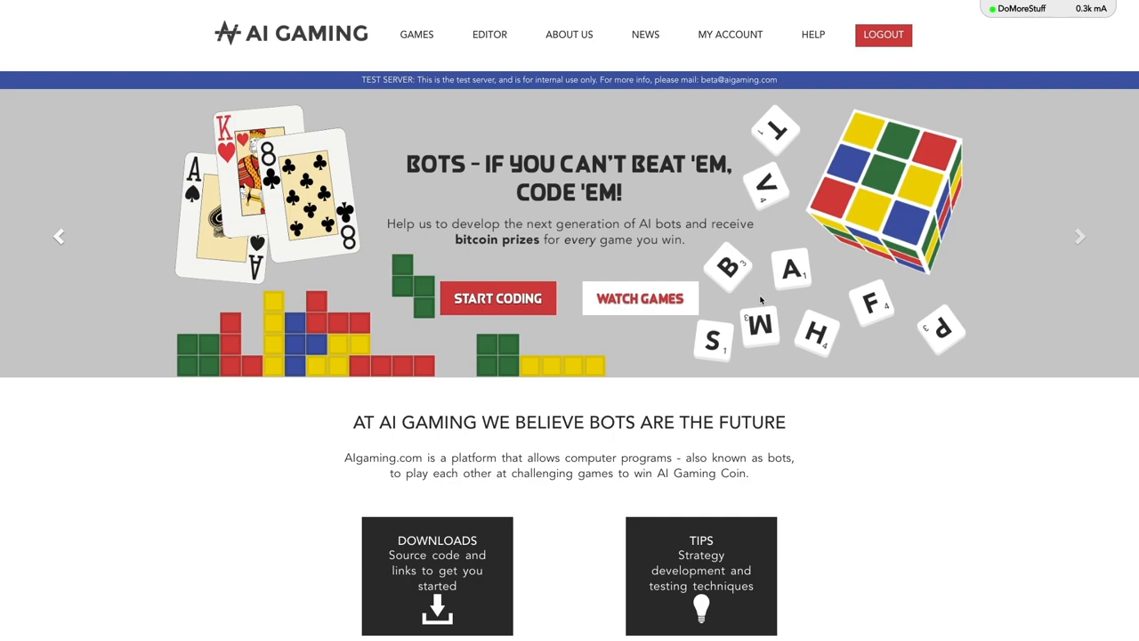
mouse_move(488, 184)
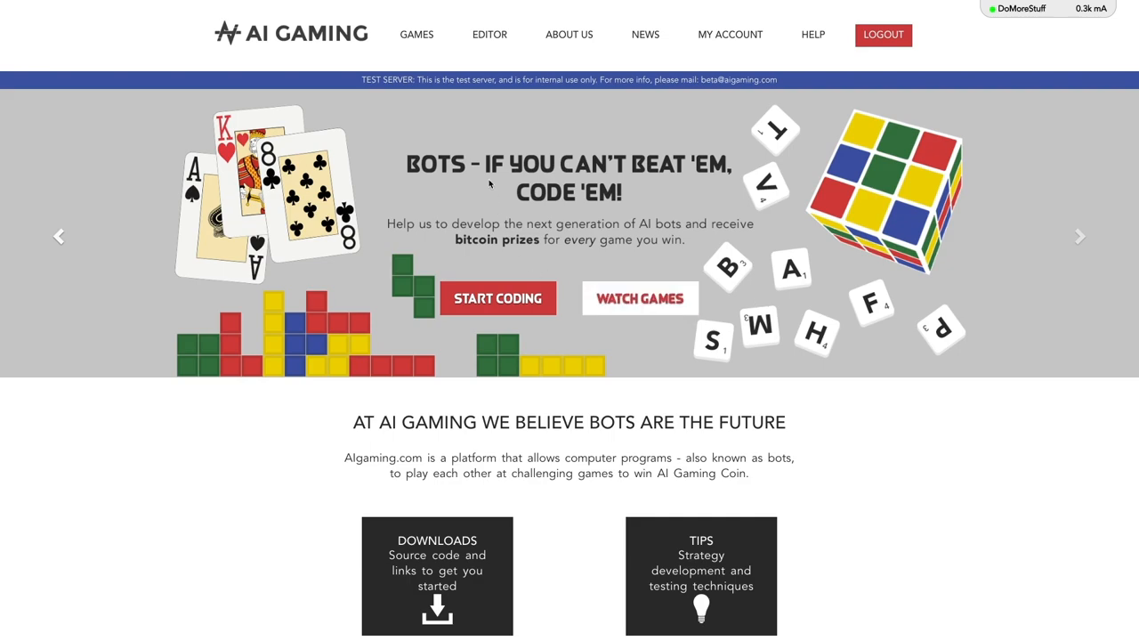
Go from the home page to the Online Code Editor with the default bot template
click(489, 33)
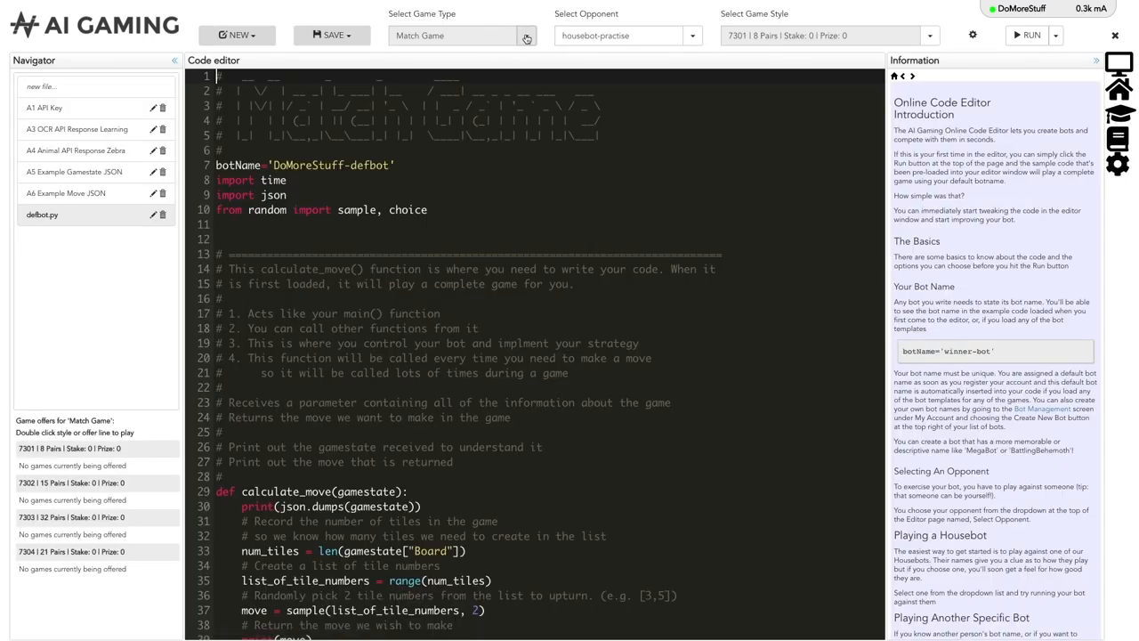
Create a new bot file 'Landmarks' from MS API Template.py, glancing at the A1 API Key file
click(527, 36)
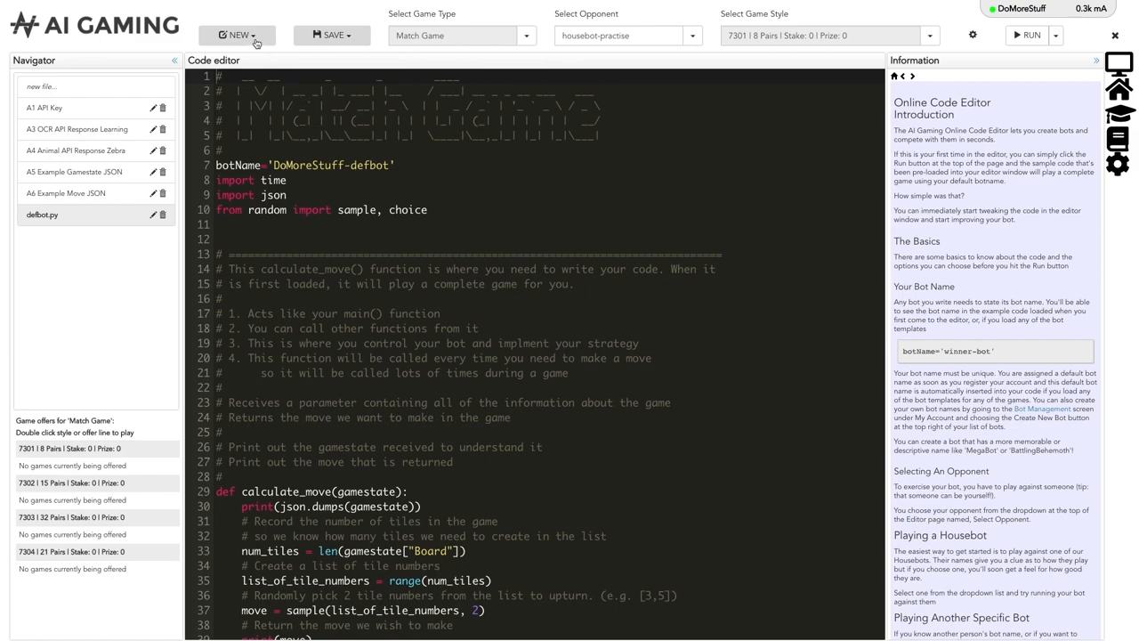
click(237, 36)
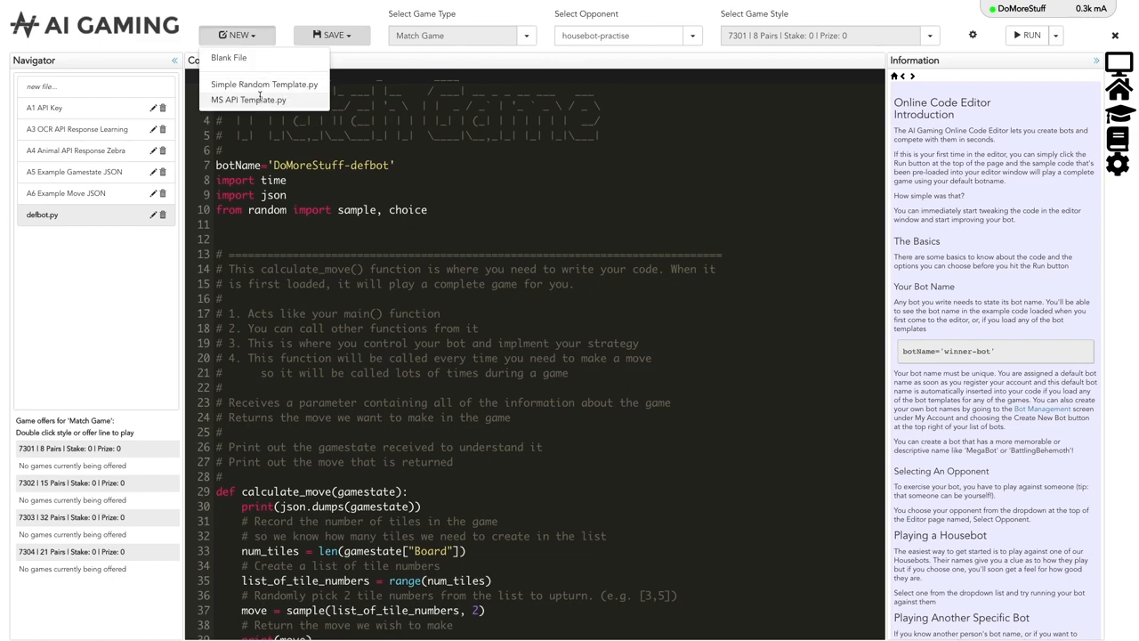
click(227, 57)
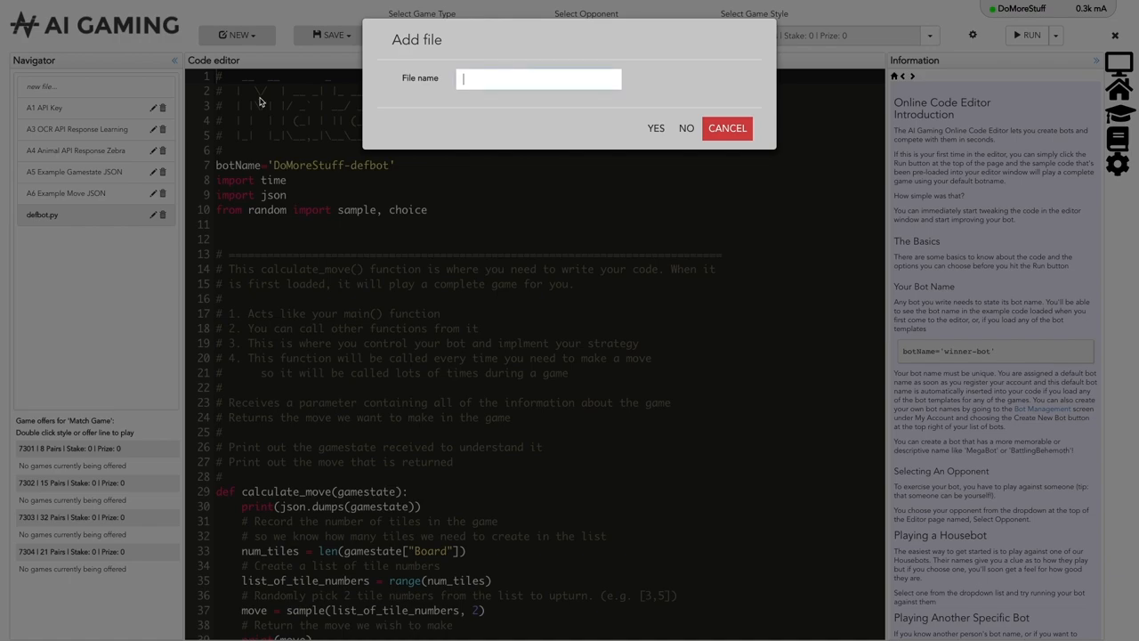
text(Land)
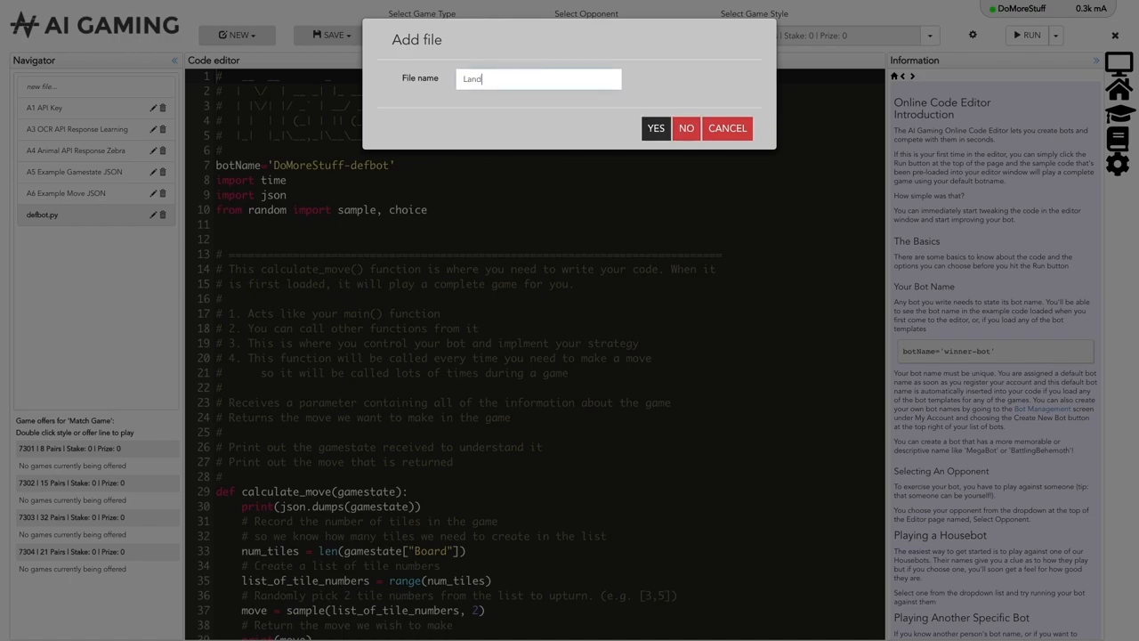
click(654, 128)
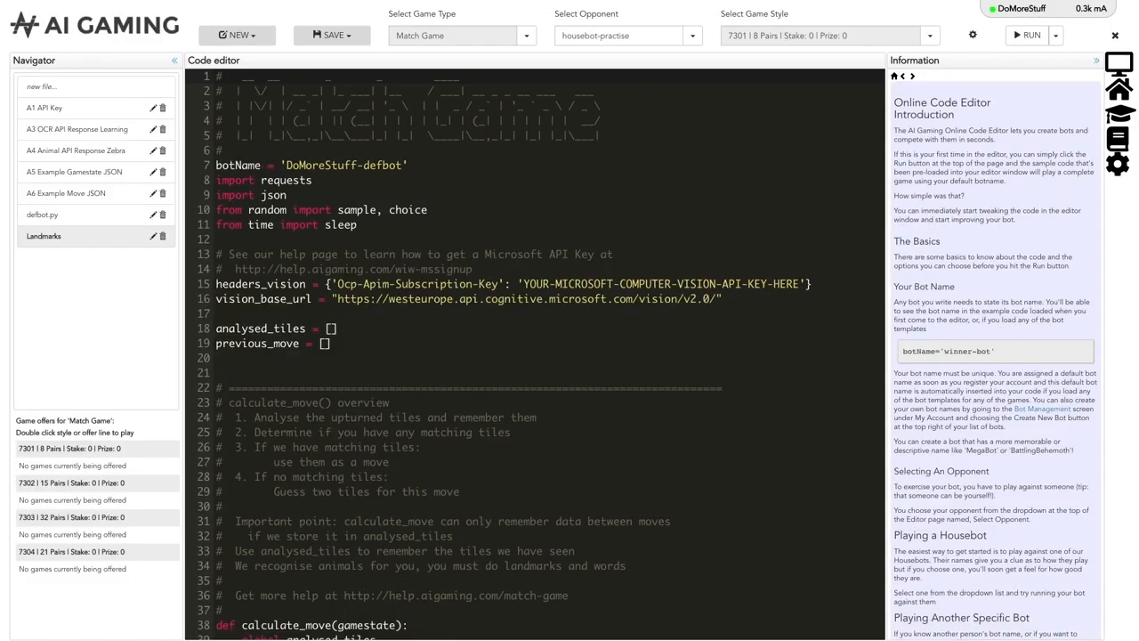
click(45, 106)
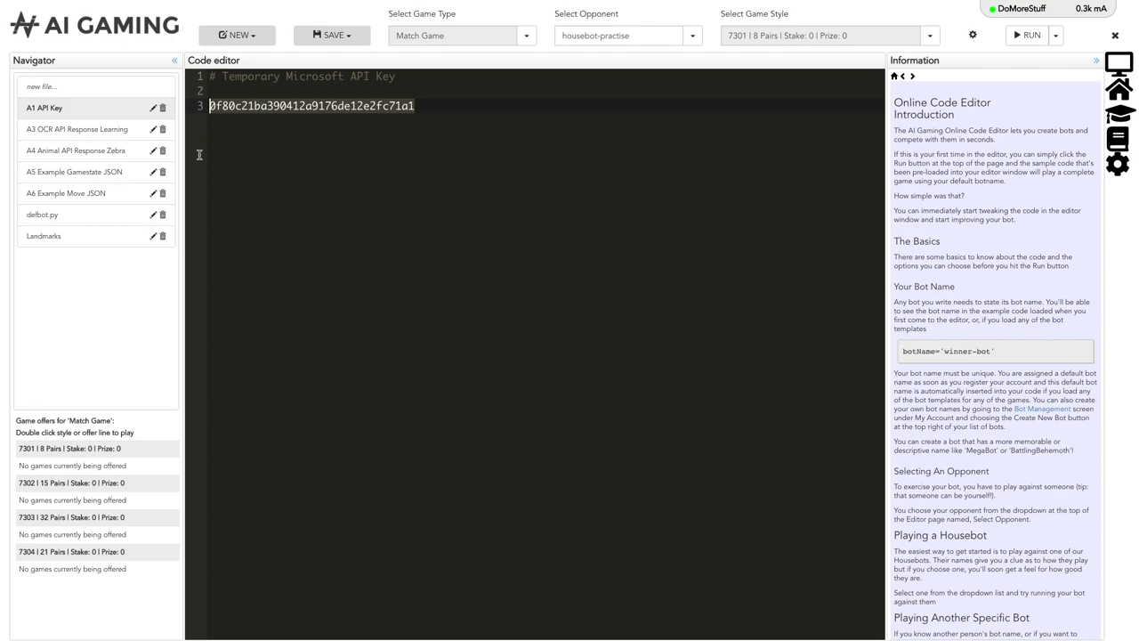
click(43, 235)
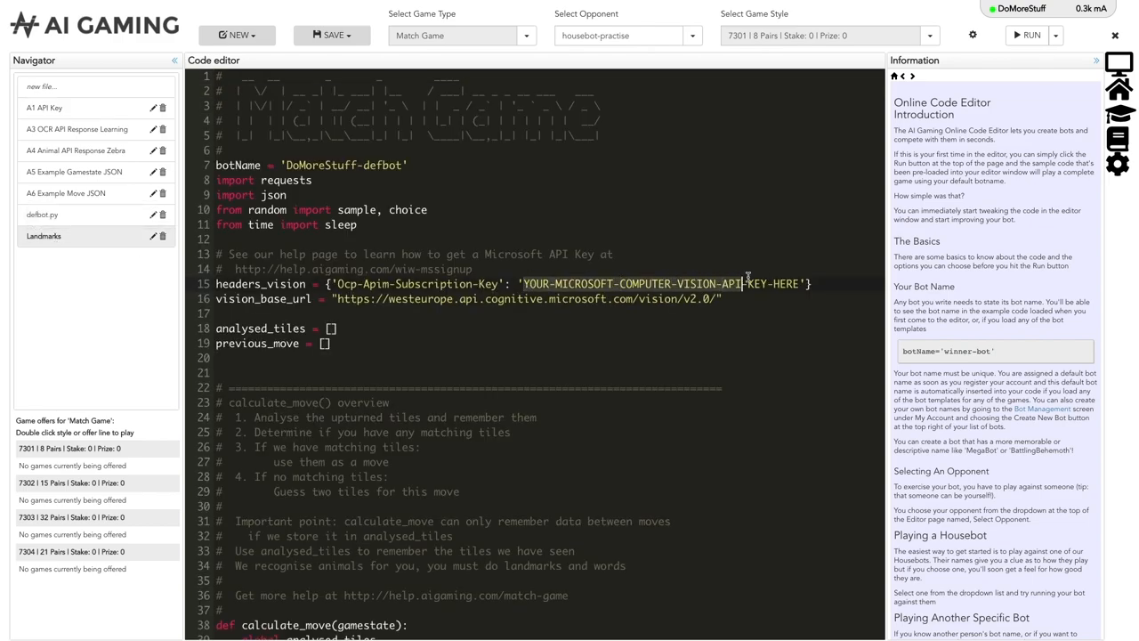
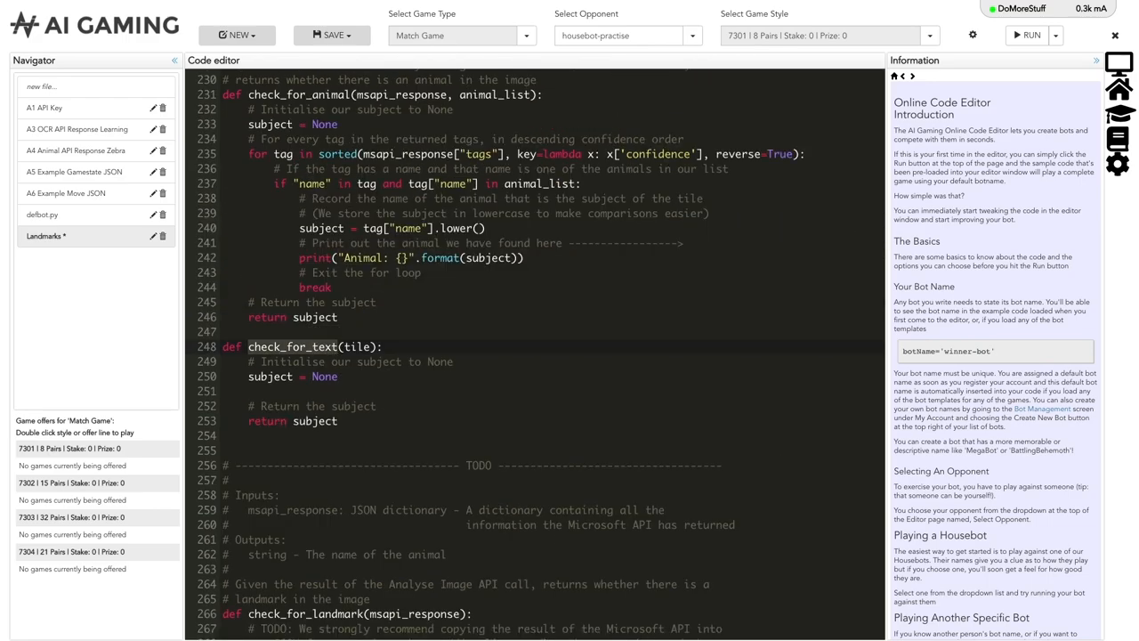
Point check_for_text at the 'ocr' analyse URL with an empty params_analyse dictionary
scroll(down, 3)
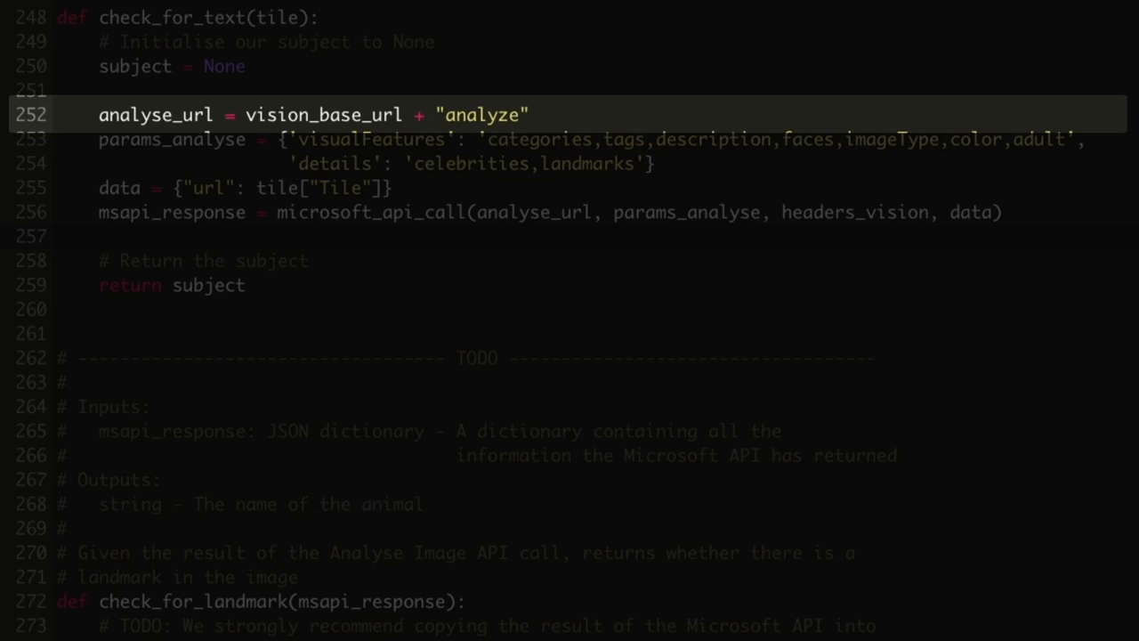
mouse_move(131, 103)
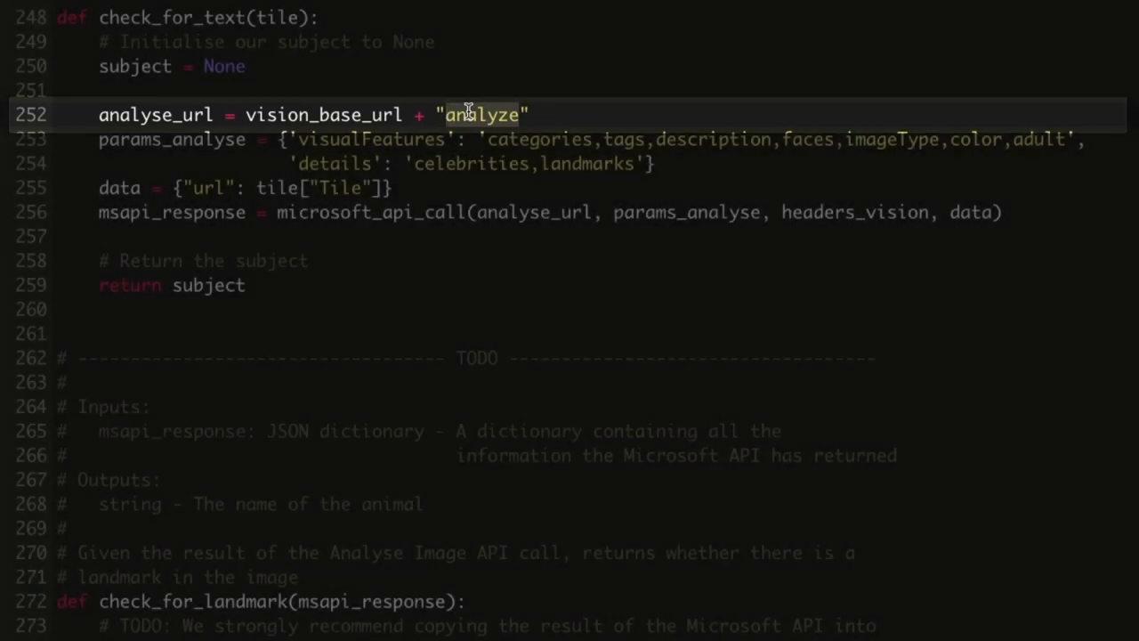
text(ocr)
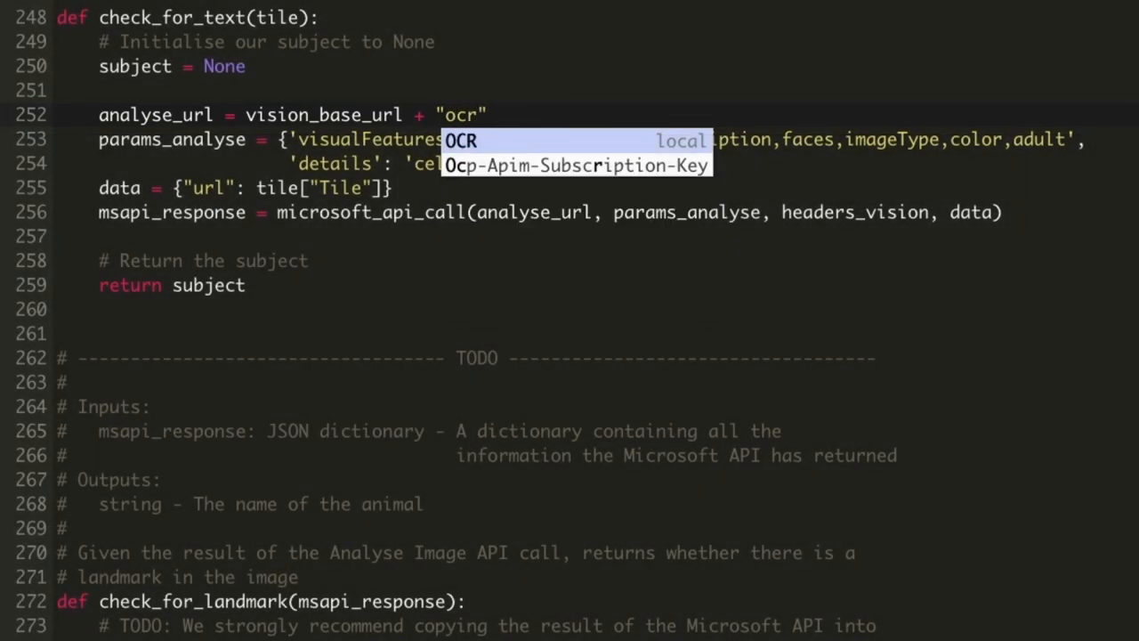
key(Escape)
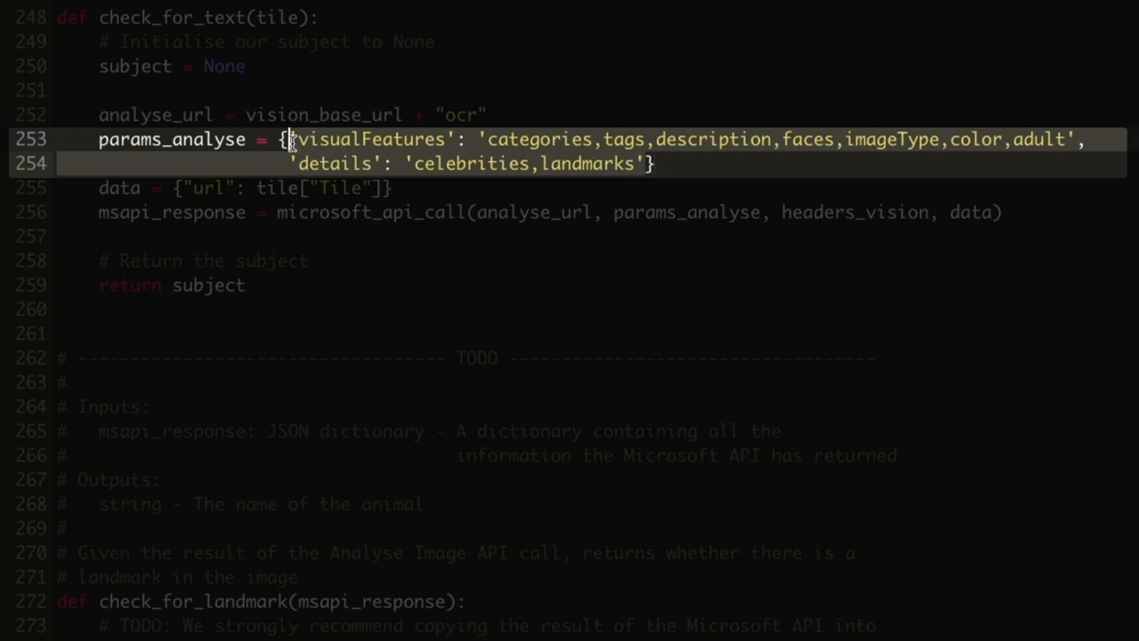
key(Delete)
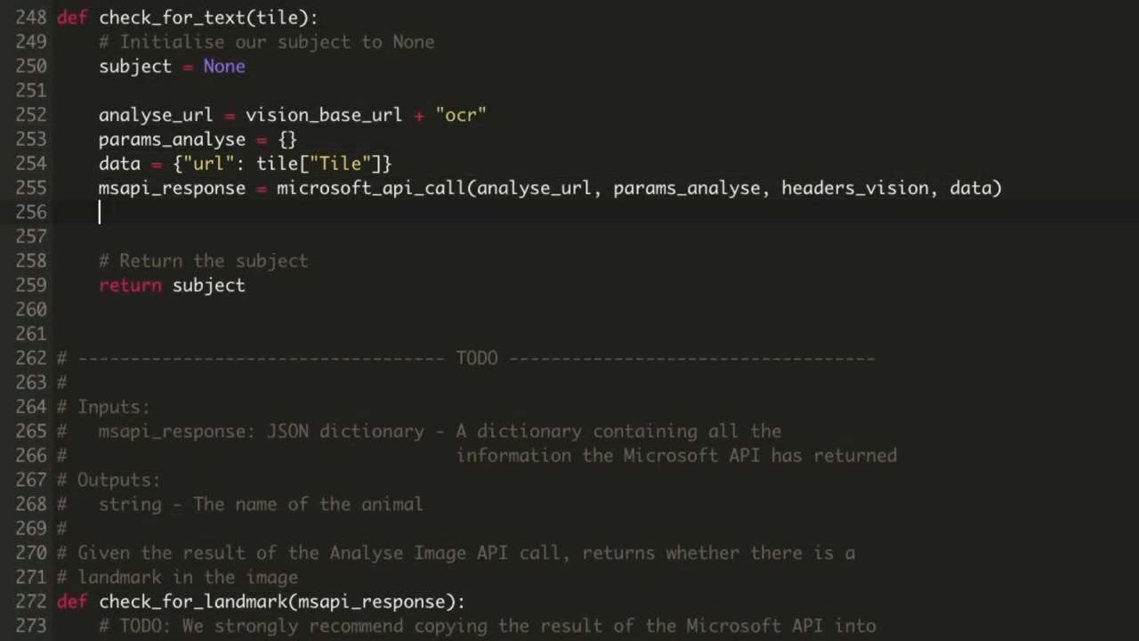
Call microsoft_api_call on the tile image and print the OCR response with .format
text(print())
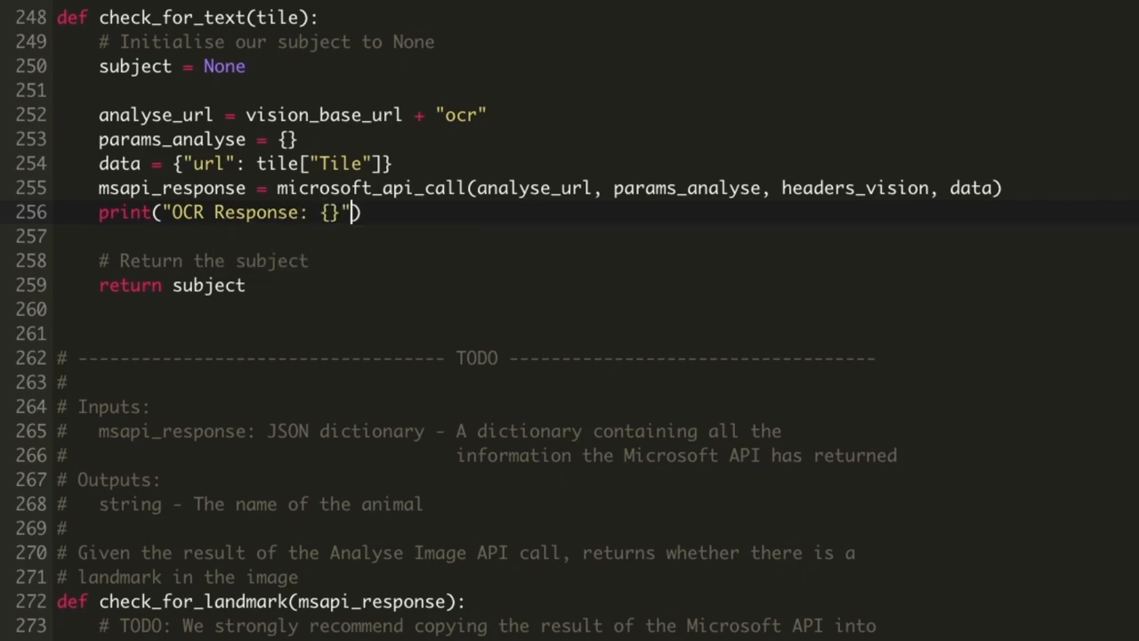
text(.format)
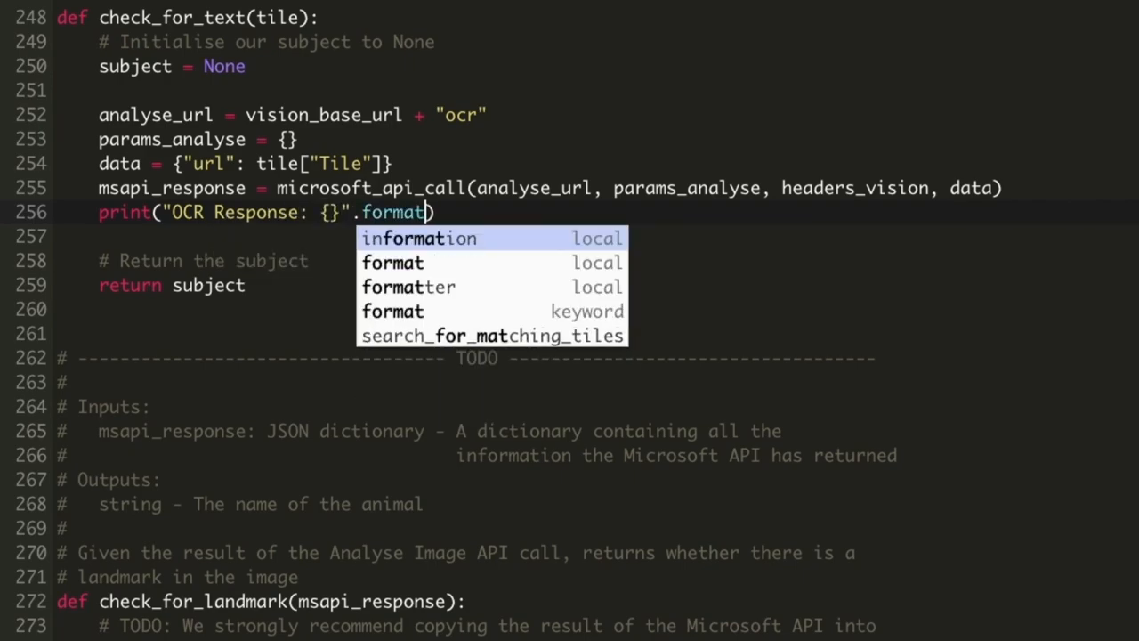
text((ms)
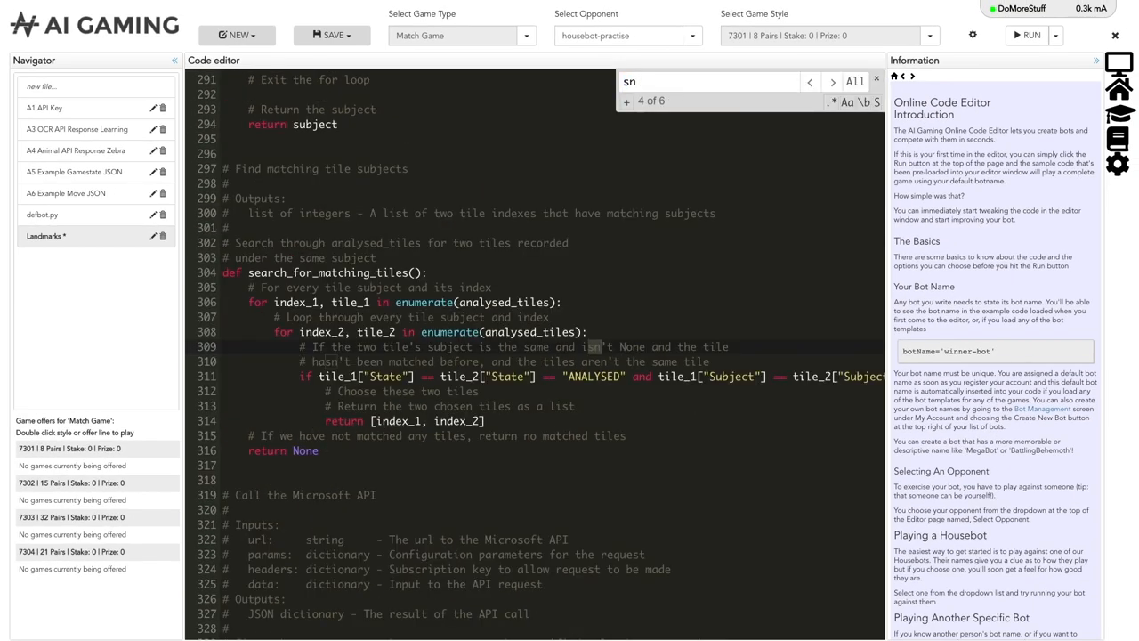
Find the analyse_tile definition via the second 'analyse' search match
text(analyse_tile()
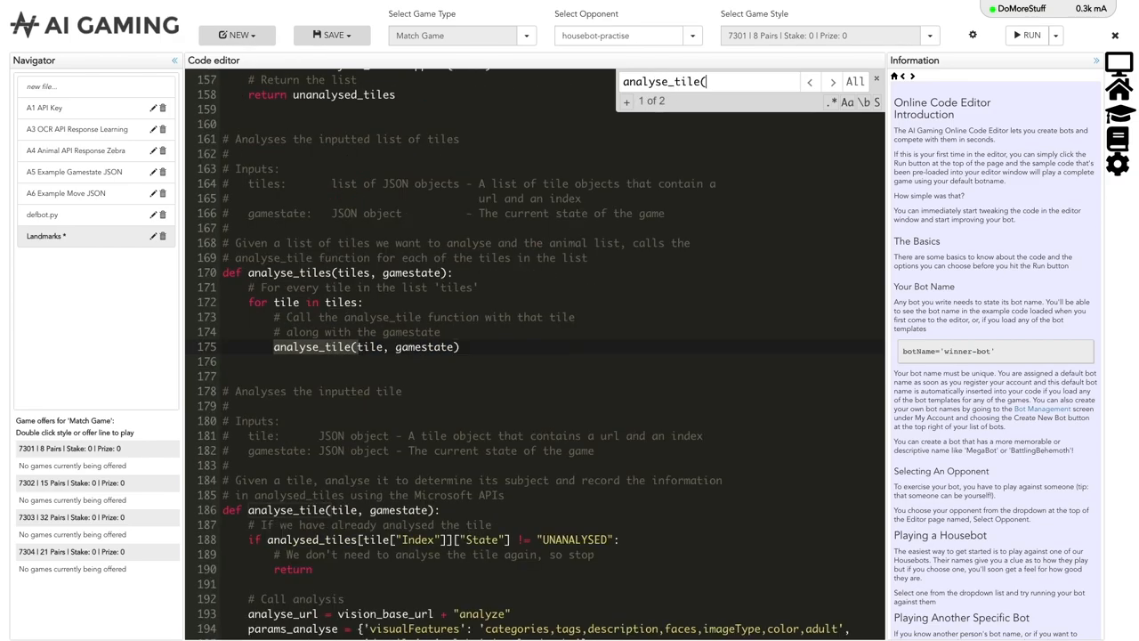
click(831, 82)
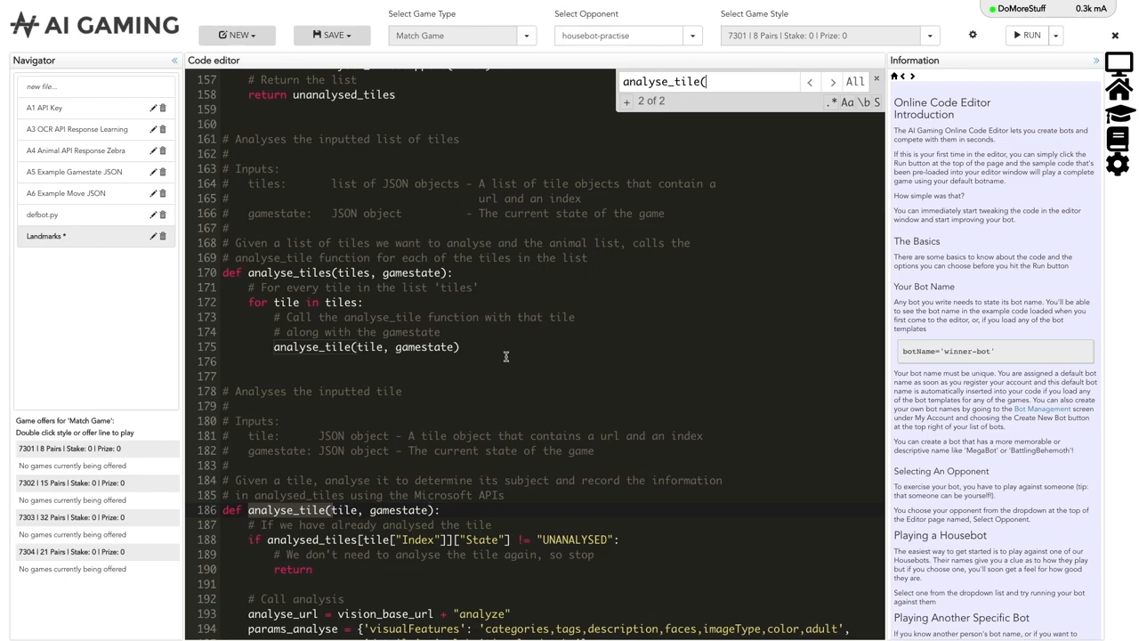
scroll(down, 3)
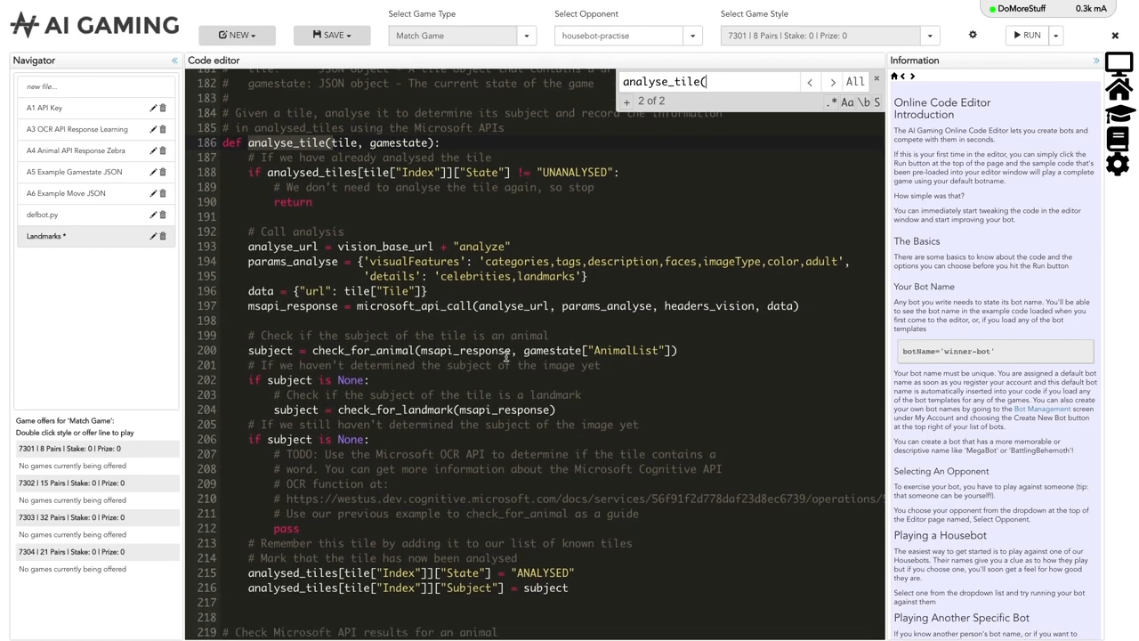
scroll(down, 3)
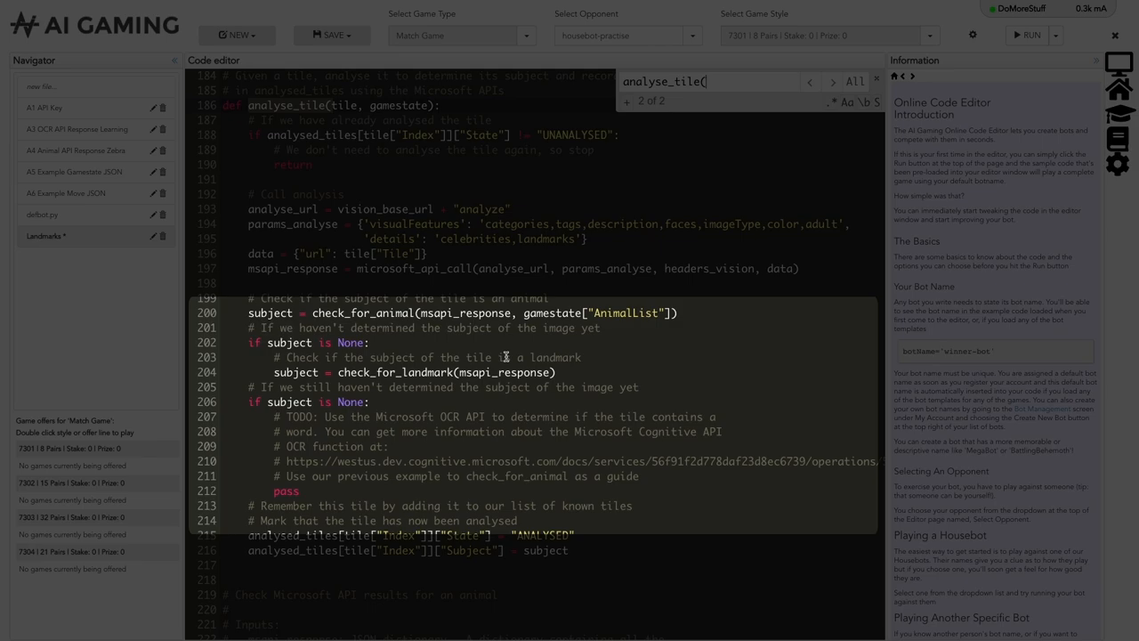
Add subject = check_for_text(tile) under the TODO notes as the no-landmark fallback
click(876, 78)
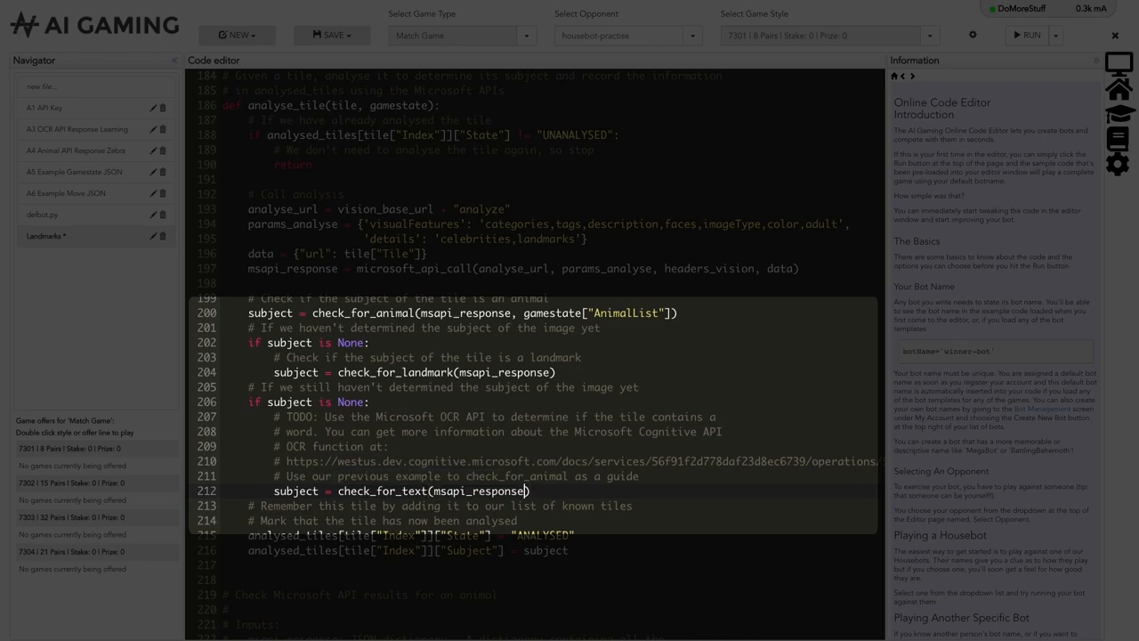
key(Backspace)
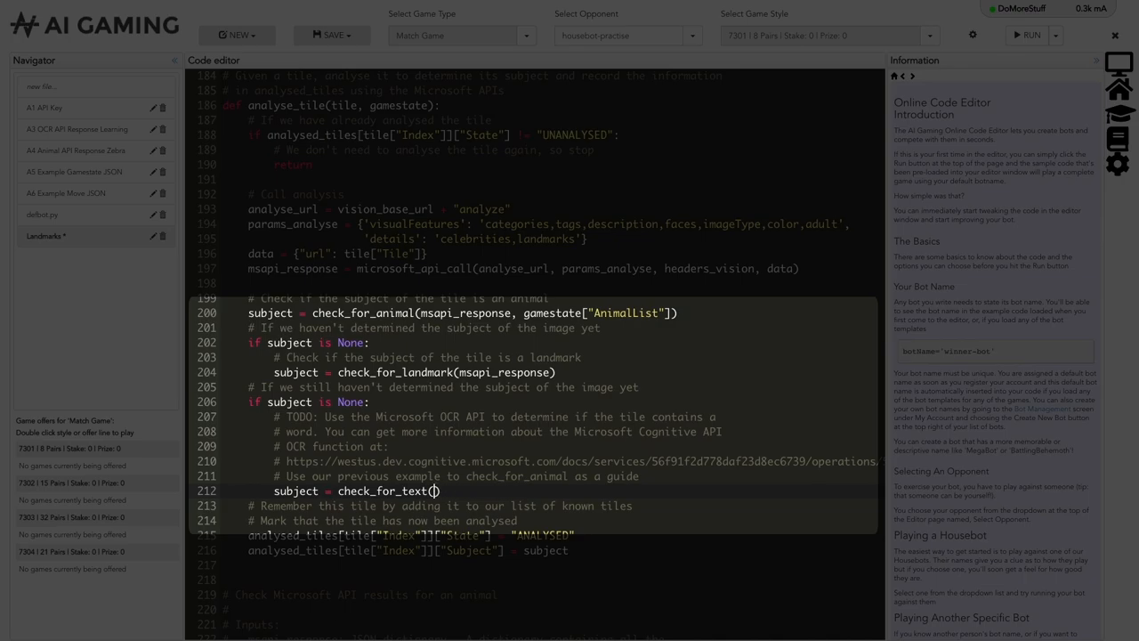
text(tile)
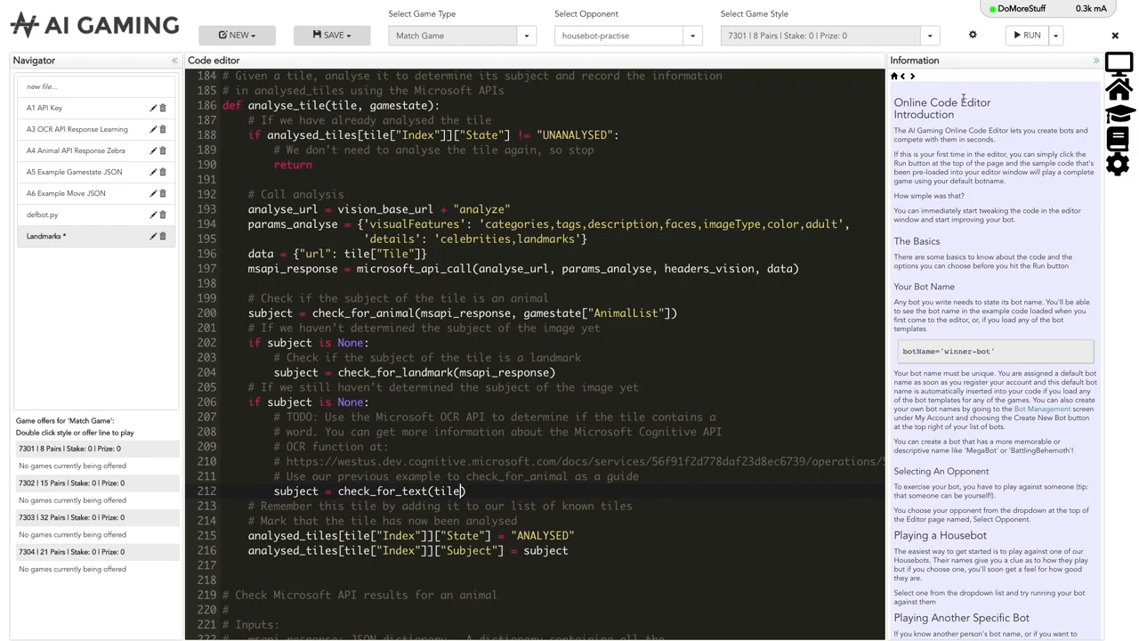
Run the bot and step through the OCR Response printouts in the output pane
click(1028, 35)
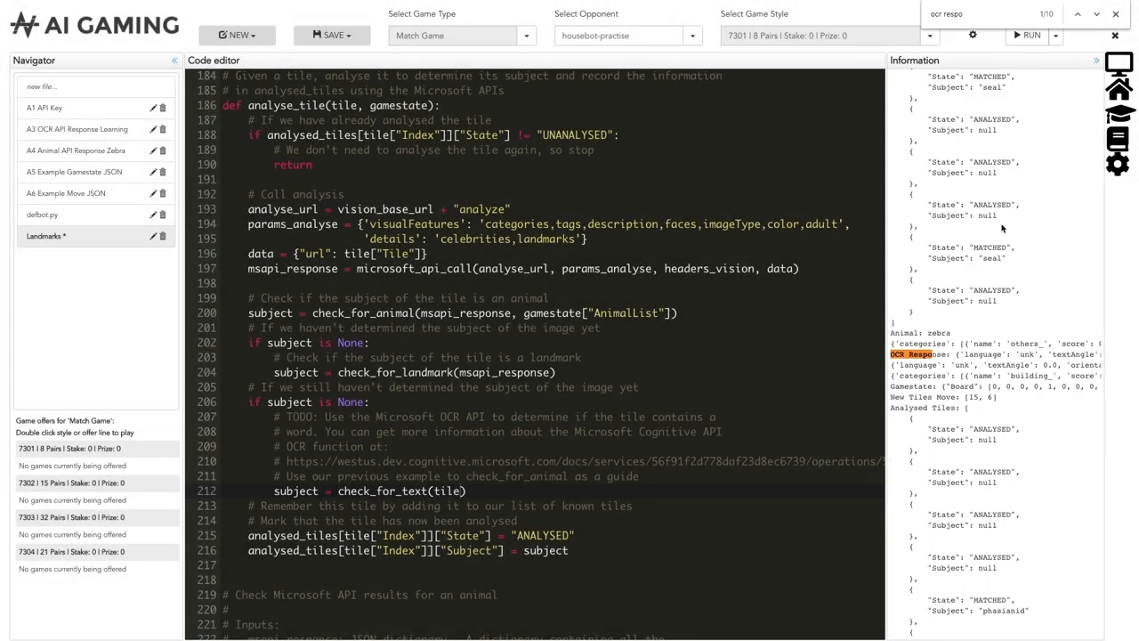
click(1096, 15)
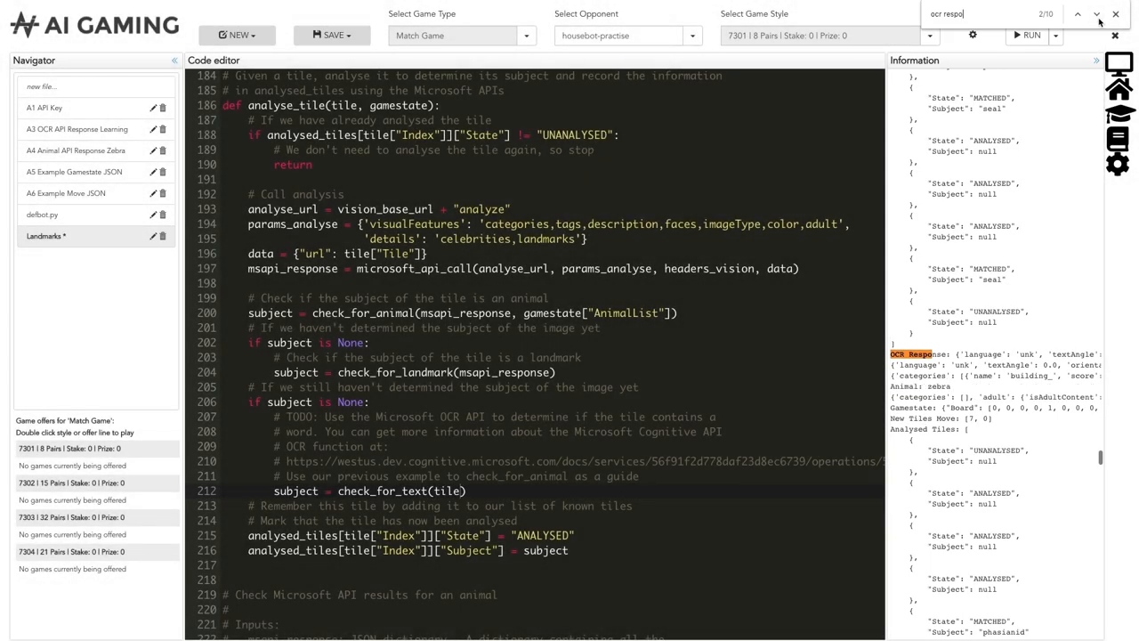
click(1096, 14)
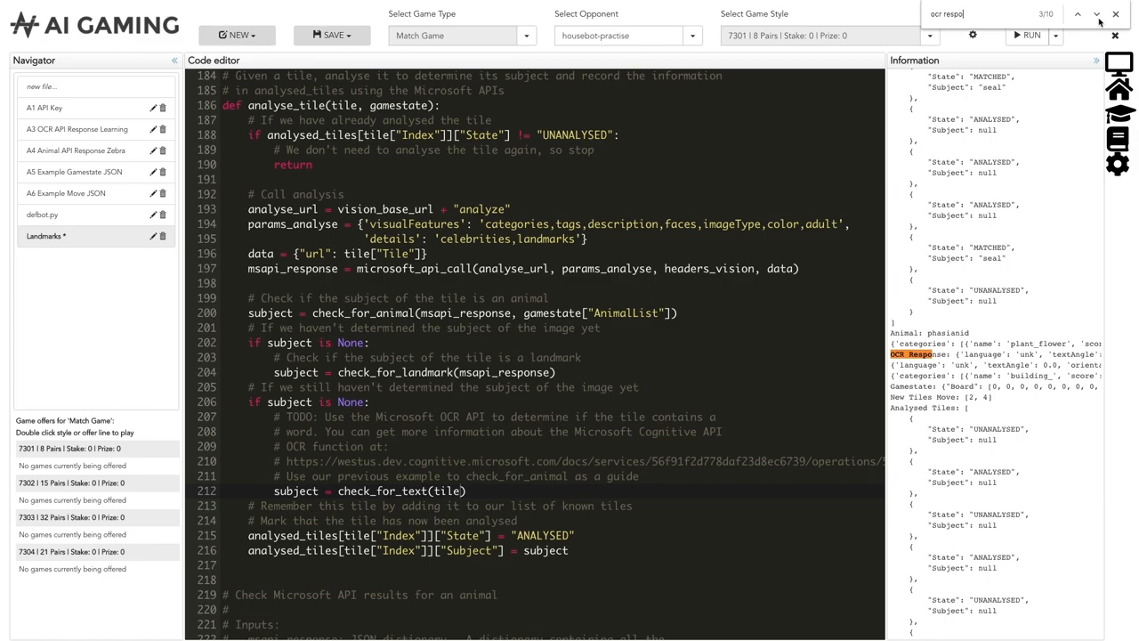
click(1096, 14)
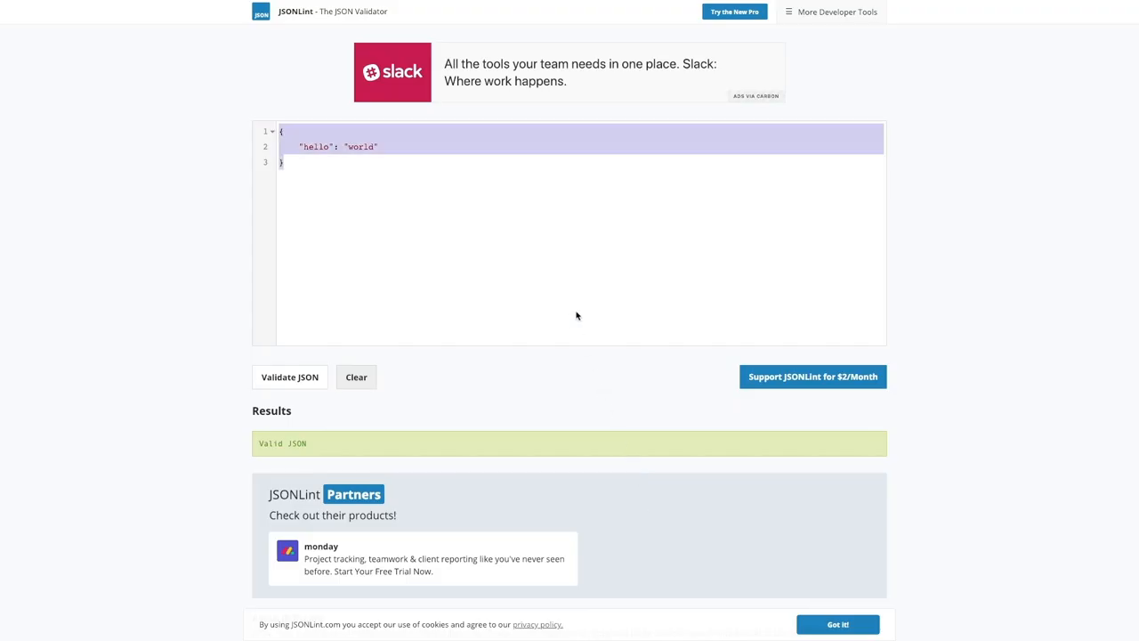
Validate the copied OCR response in JSONLint to read its regions/lines/words nesting
click(288, 377)
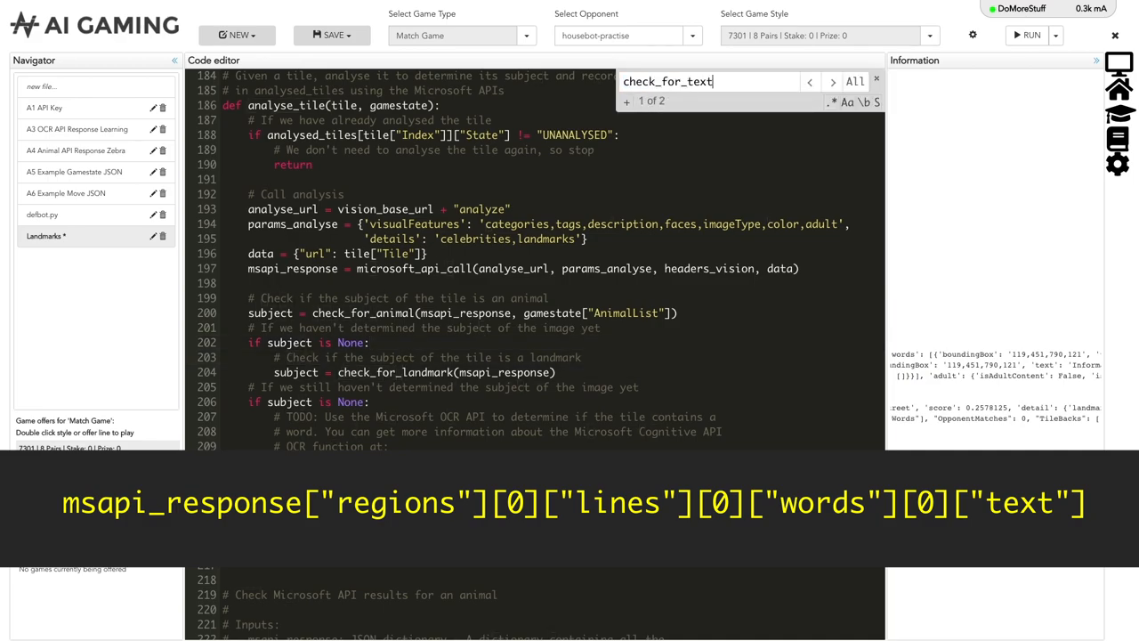
Add nested regions/lines/words/text checks setting subject to the first word and printing '***OCR text'
click(833, 82)
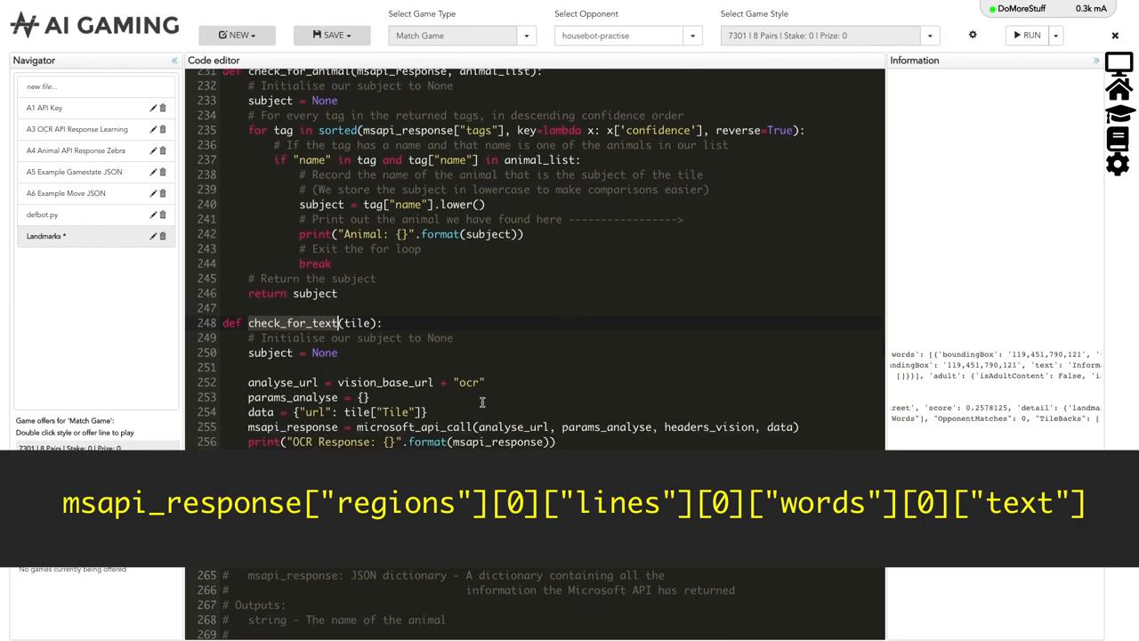
scroll(down, 3)
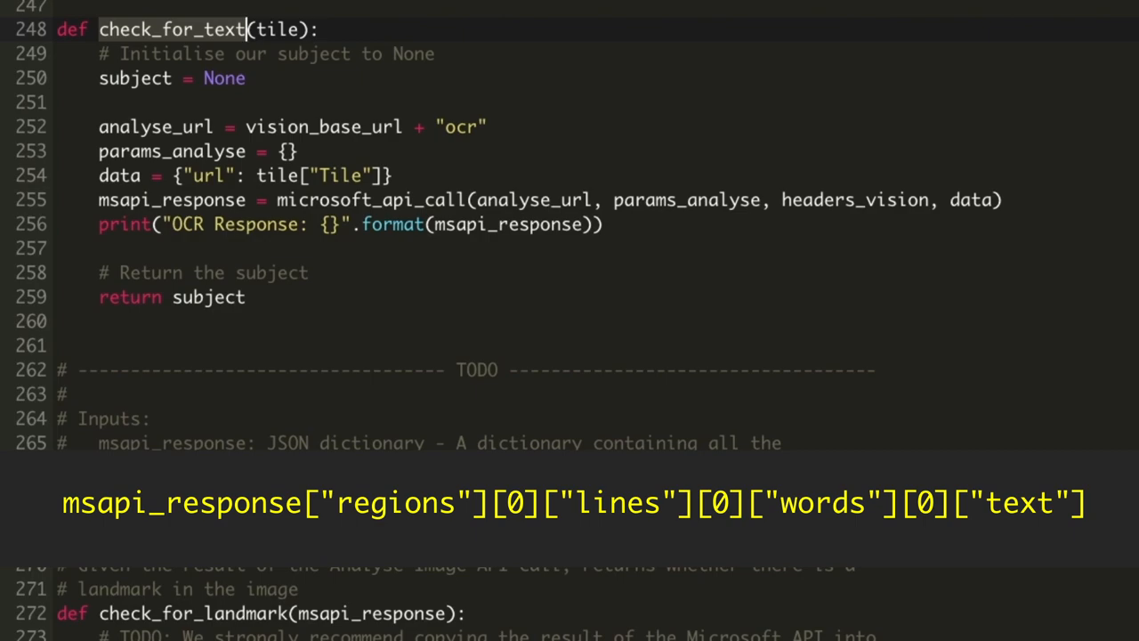
click(438, 247)
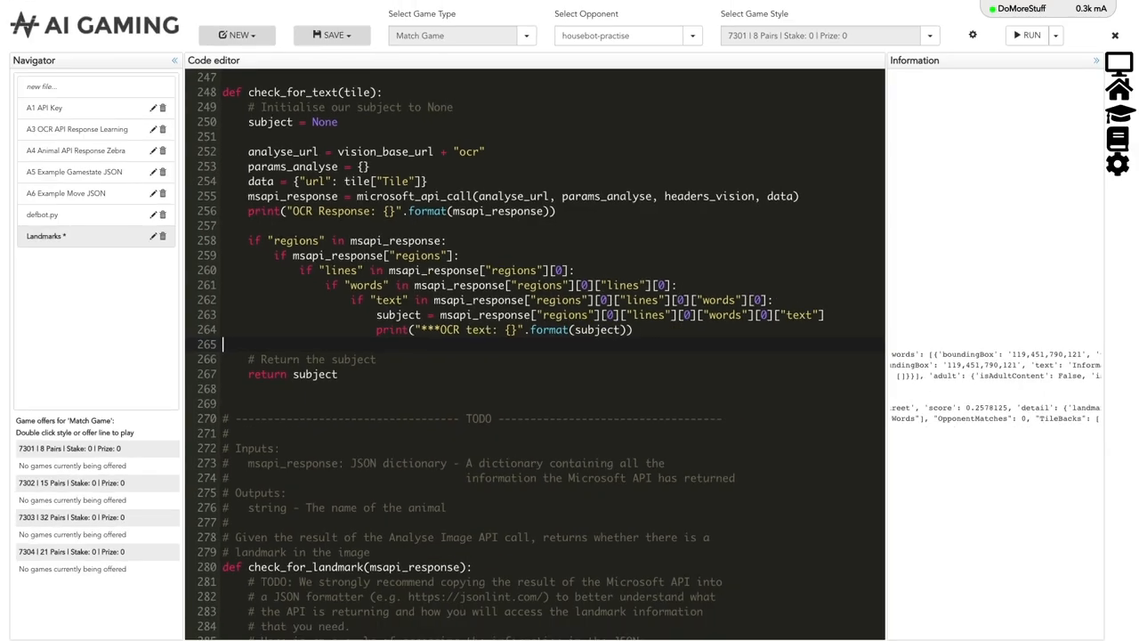
Run the bot with the finished parser and close the Match Game replay window
click(1028, 36)
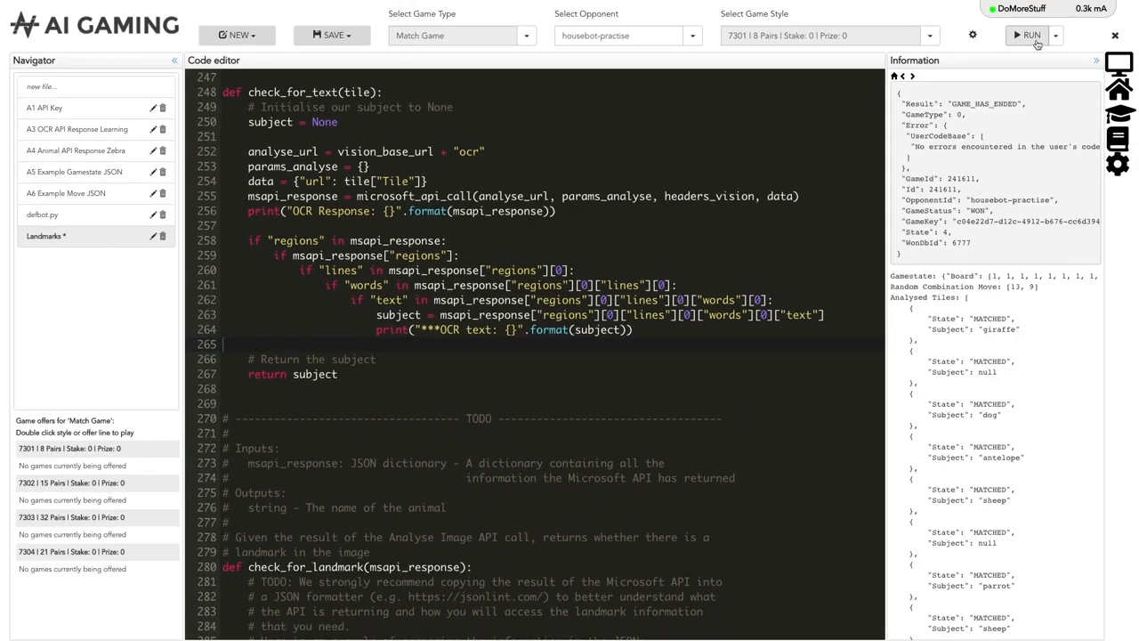
click(1028, 35)
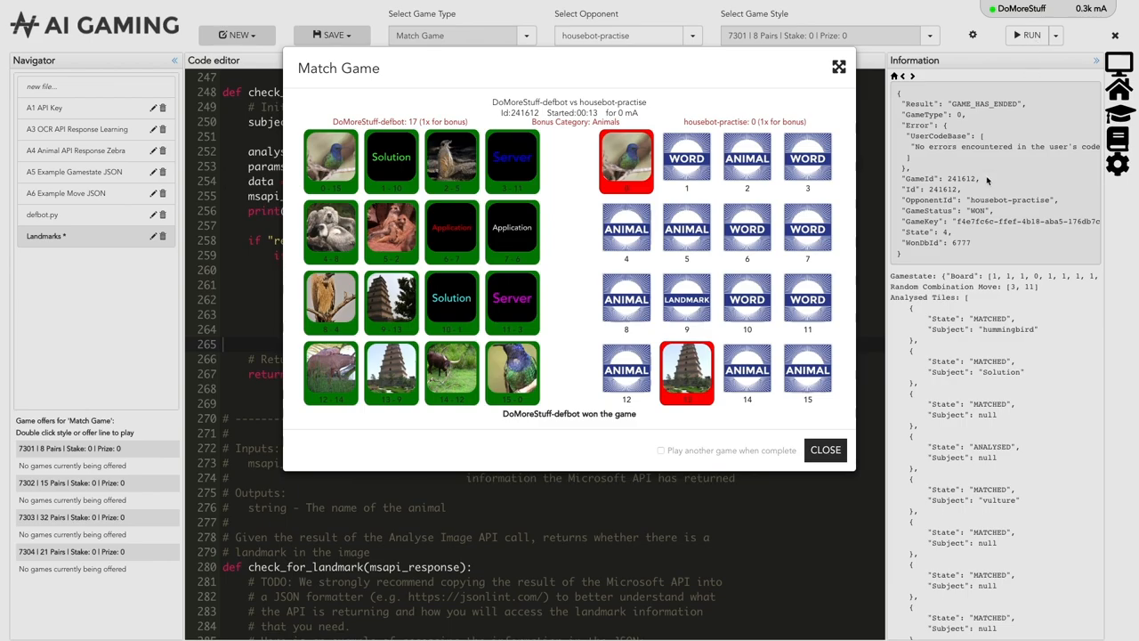
click(825, 448)
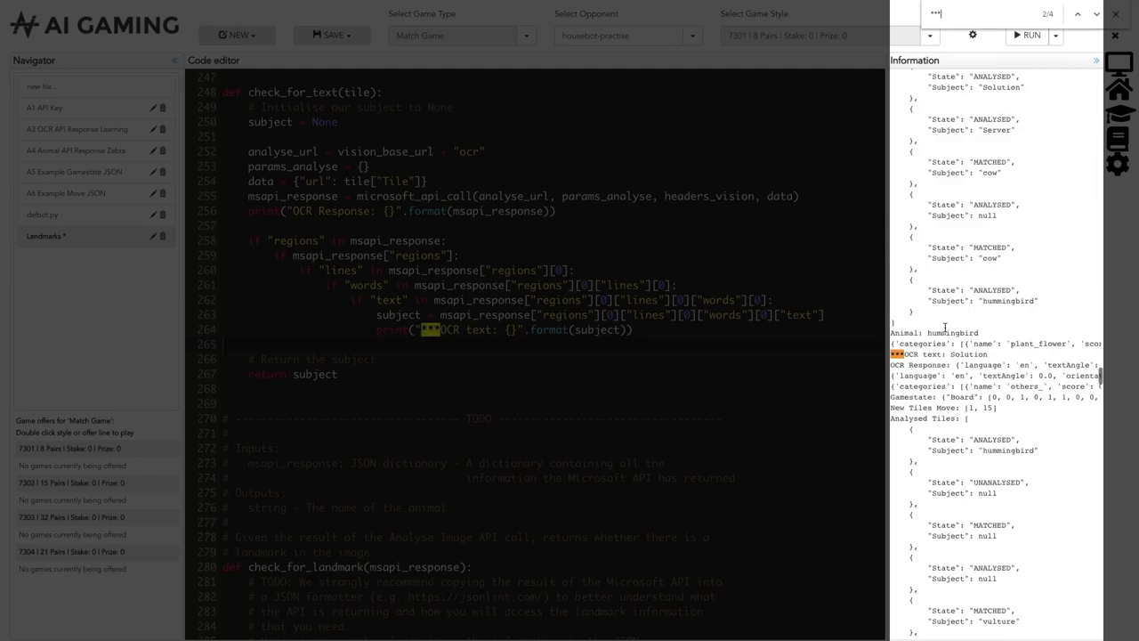
Search the output for 'OCR' and step through the ***OCR text lines such as Server
text(OCR)
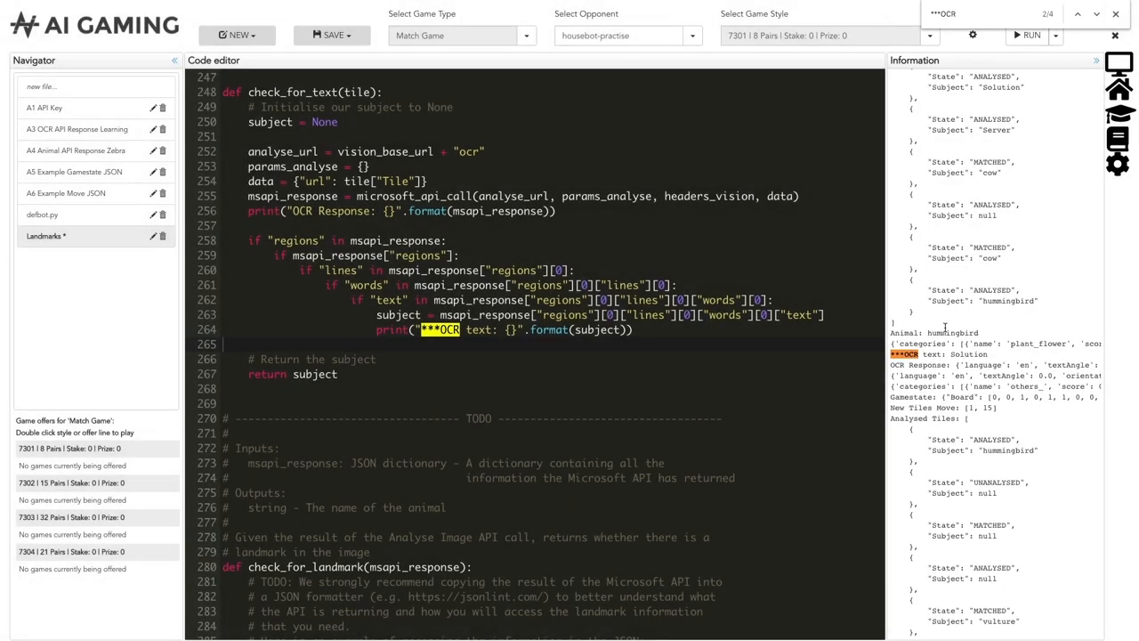
mouse_move(1039, 121)
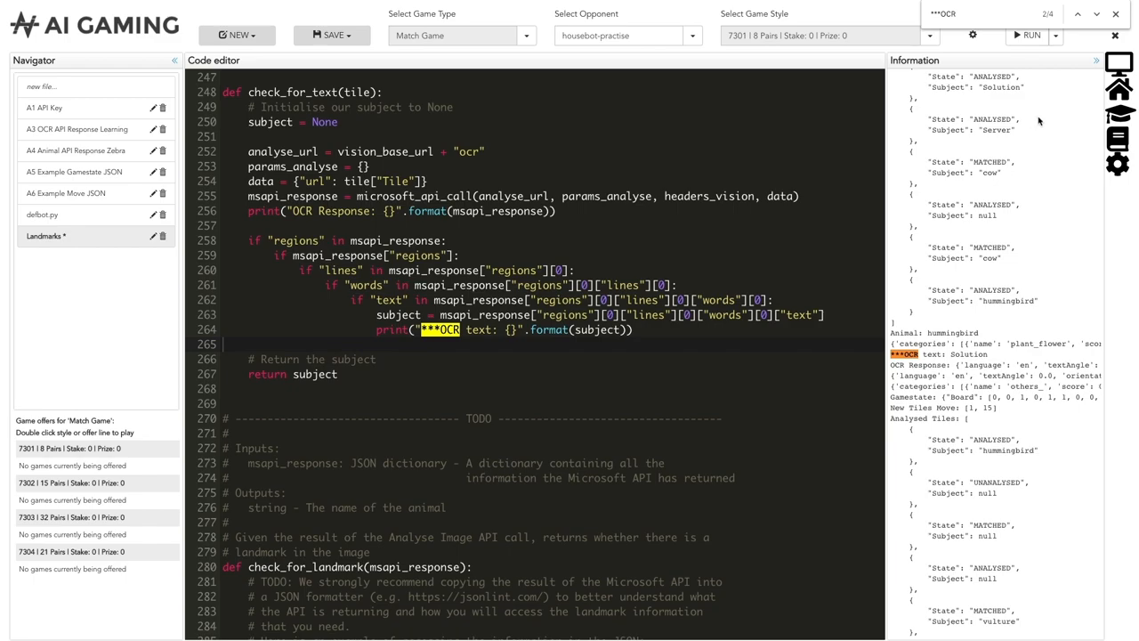
click(1096, 14)
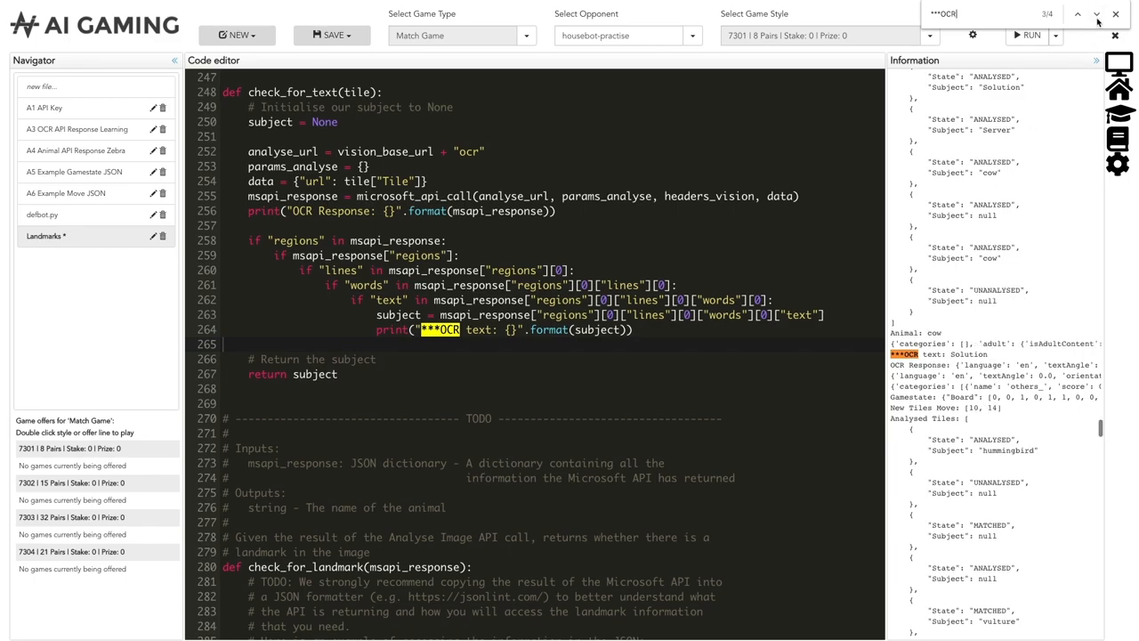
click(1096, 14)
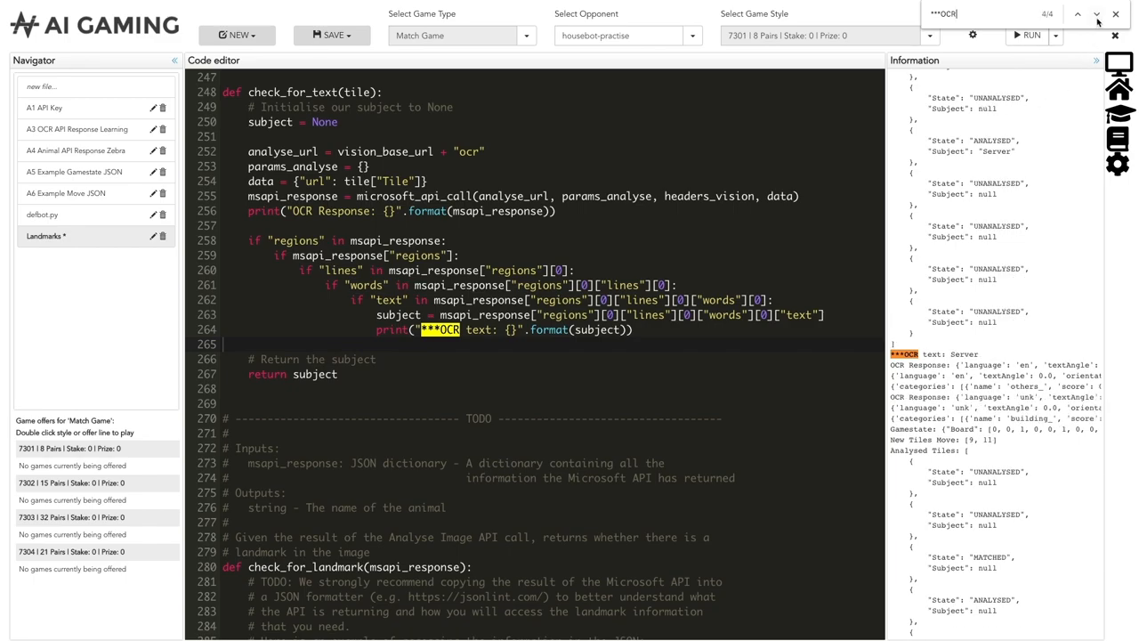